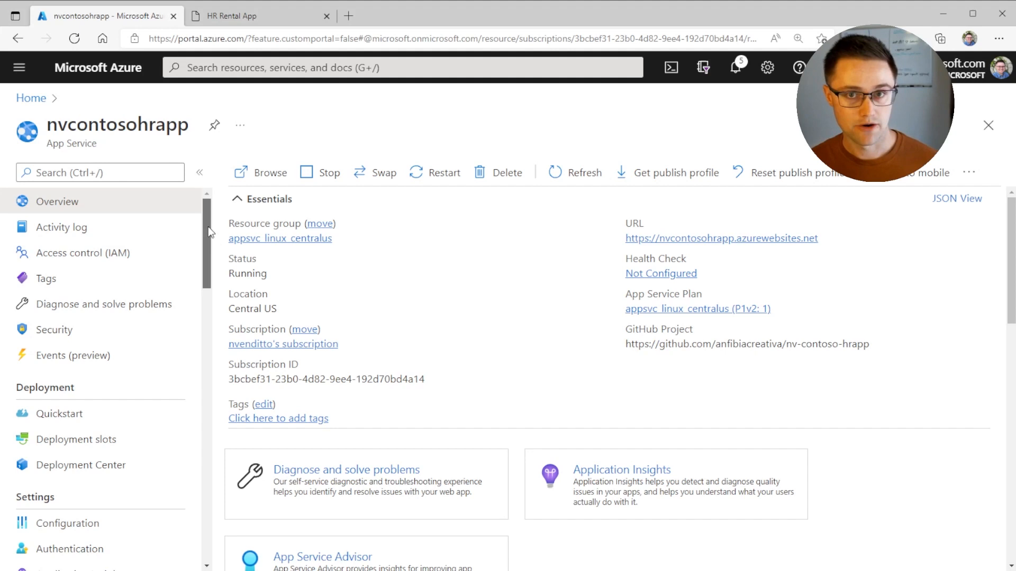
# Step: Show the Scale up pricing tiers for nvcontosohrapp's plan, with P1V2 as current tier
pyautogui.scroll(-3)
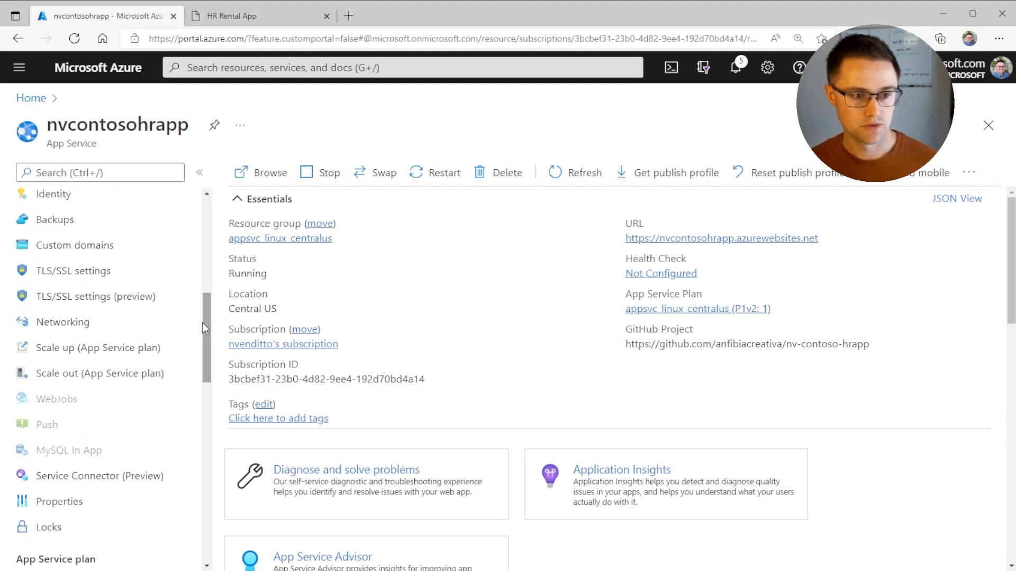
pyautogui.click(97, 348)
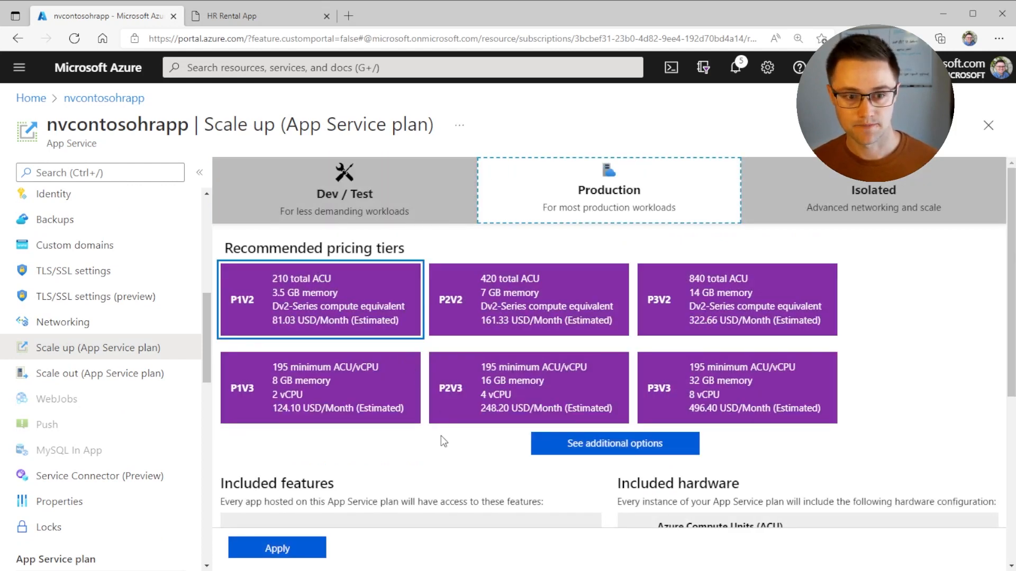
pyautogui.moveTo(235, 308)
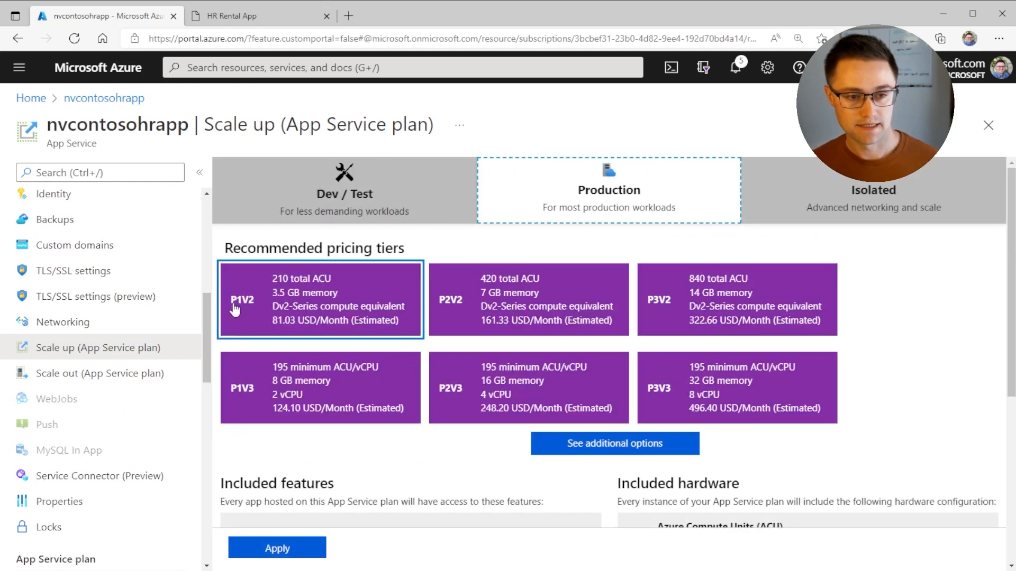
pyautogui.scroll(-3)
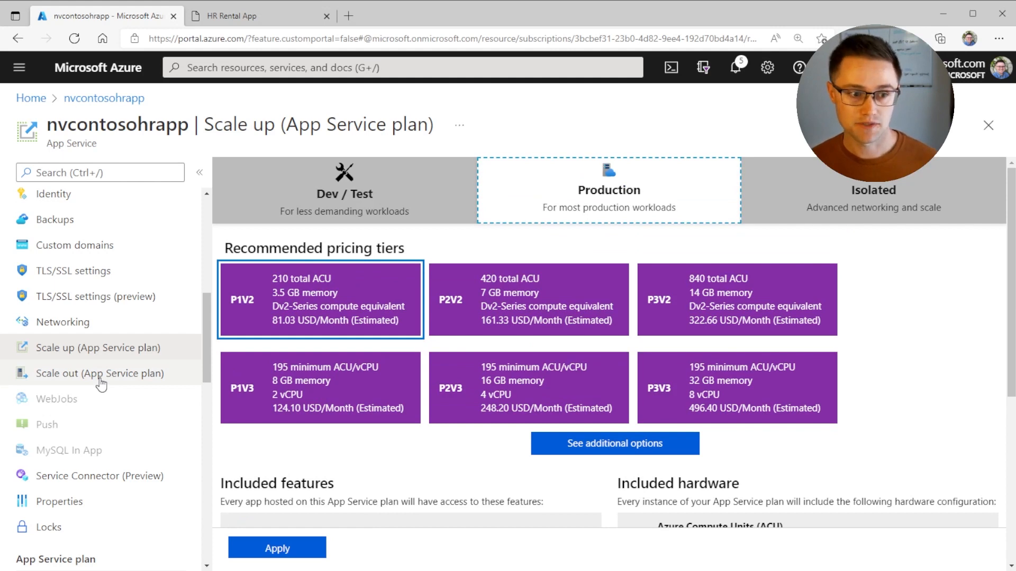
# Step: On the Scale out page, slide the manual instance count up to 10, then back to 1
pyautogui.click(100, 374)
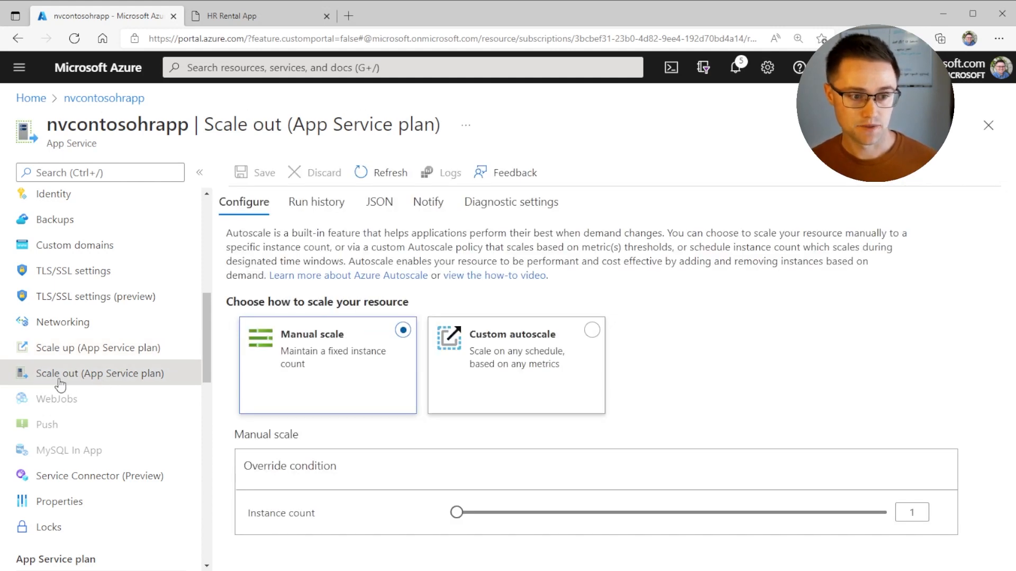
pyautogui.moveTo(380, 433)
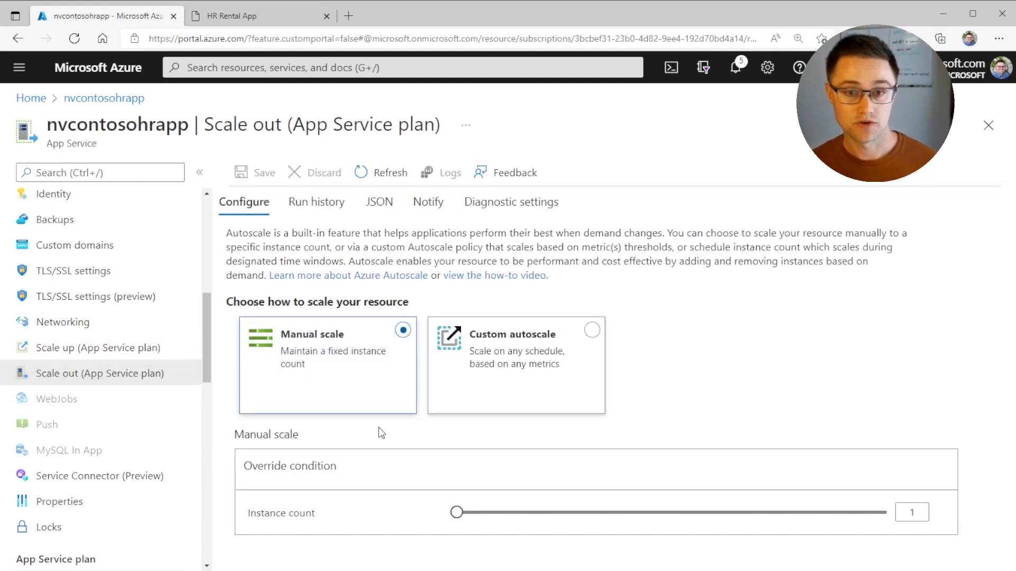
pyautogui.moveTo(342, 381)
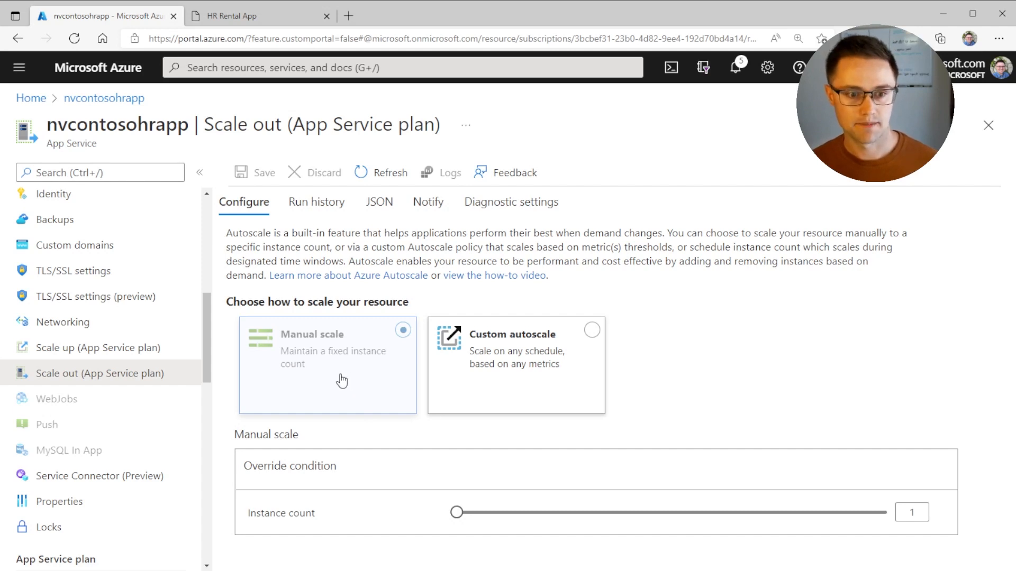
pyautogui.moveTo(297, 355)
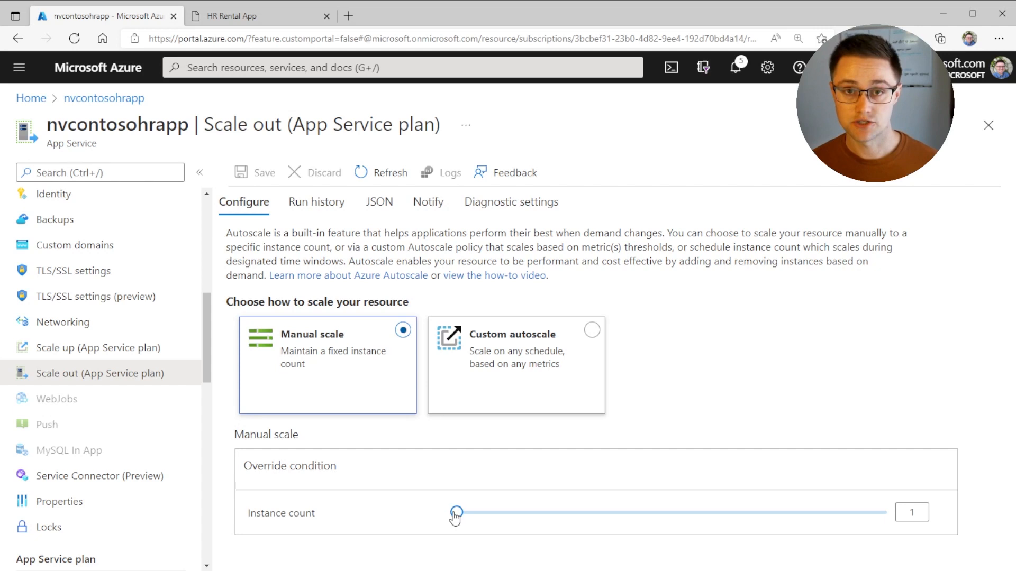
pyautogui.moveTo(455, 513); pyautogui.dragTo(471, 513)
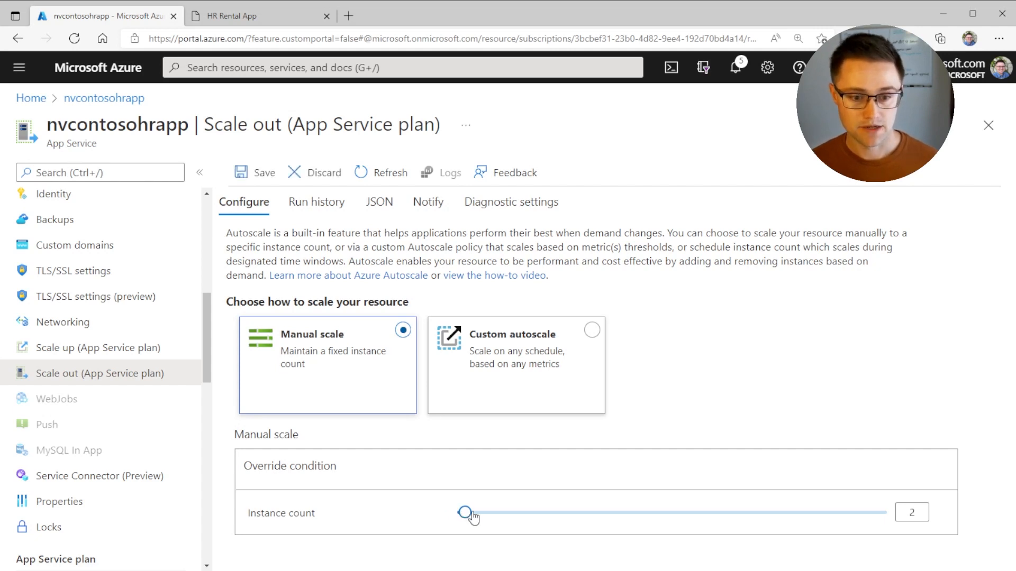
pyautogui.moveTo(464, 513); pyautogui.dragTo(589, 512)
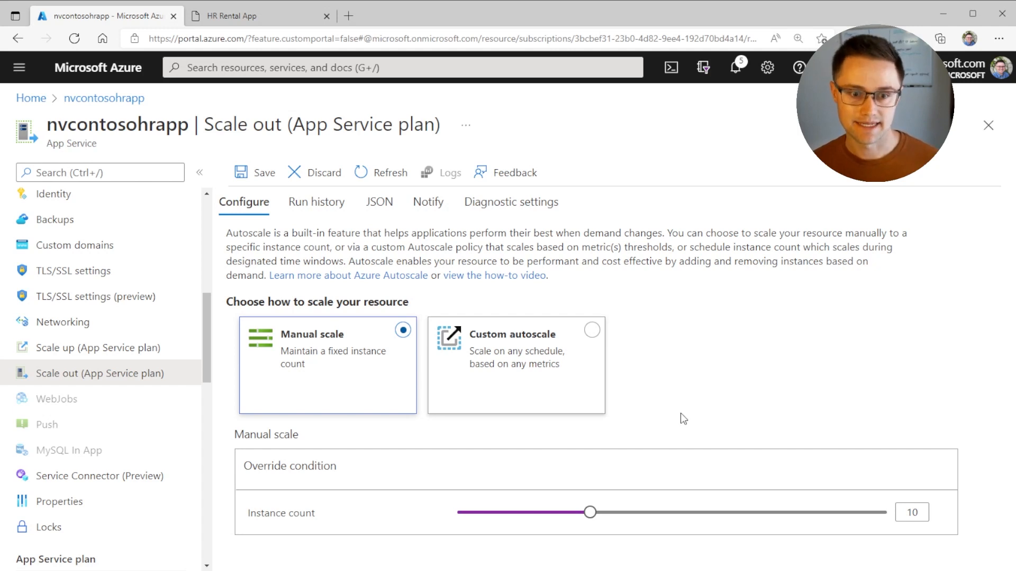
pyautogui.moveTo(514, 378)
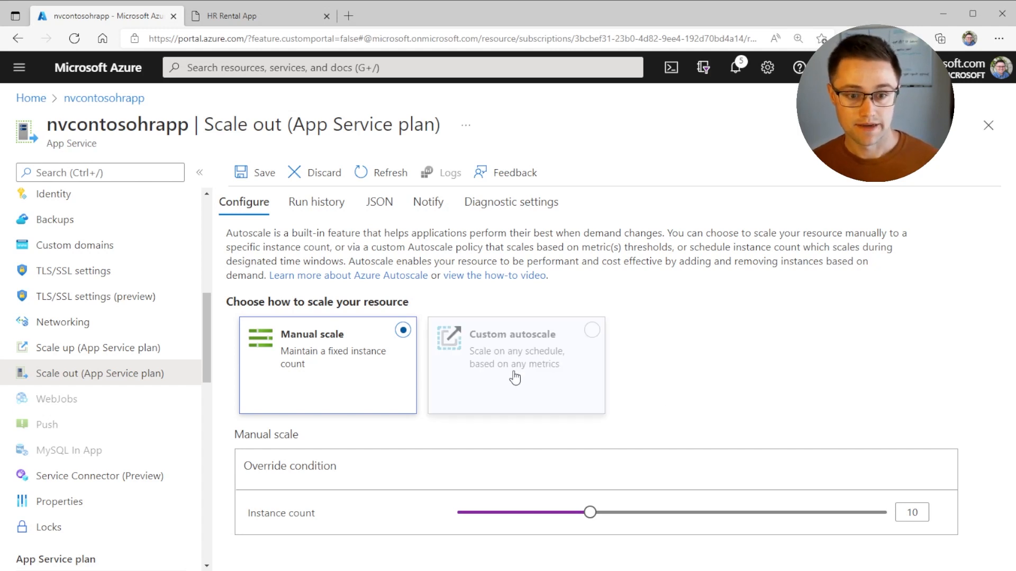
pyautogui.moveTo(589, 513); pyautogui.dragTo(473, 512)
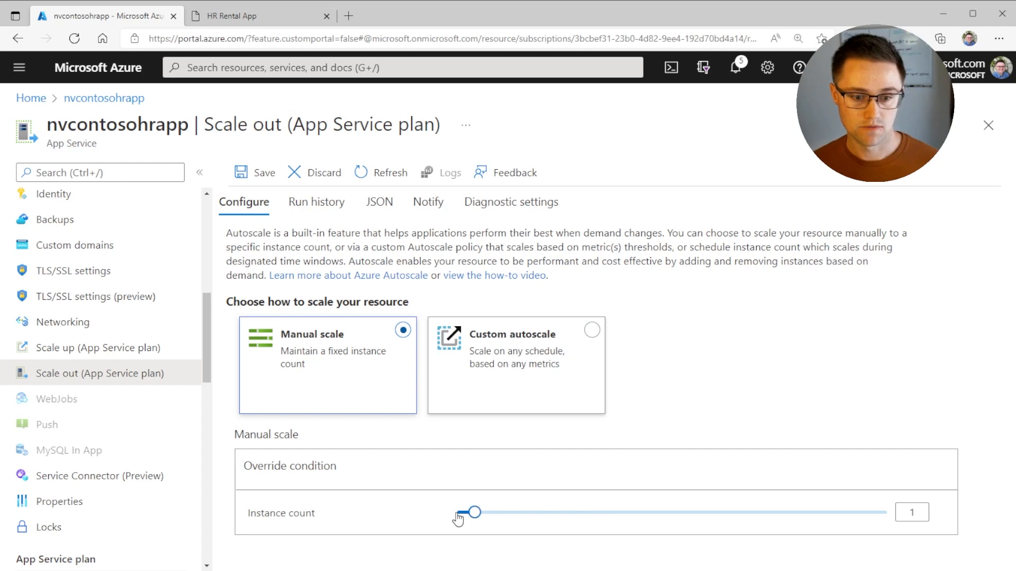
# Step: Choose Custom autoscale and move down to the Default scale condition to add a rule
pyautogui.click(592, 330)
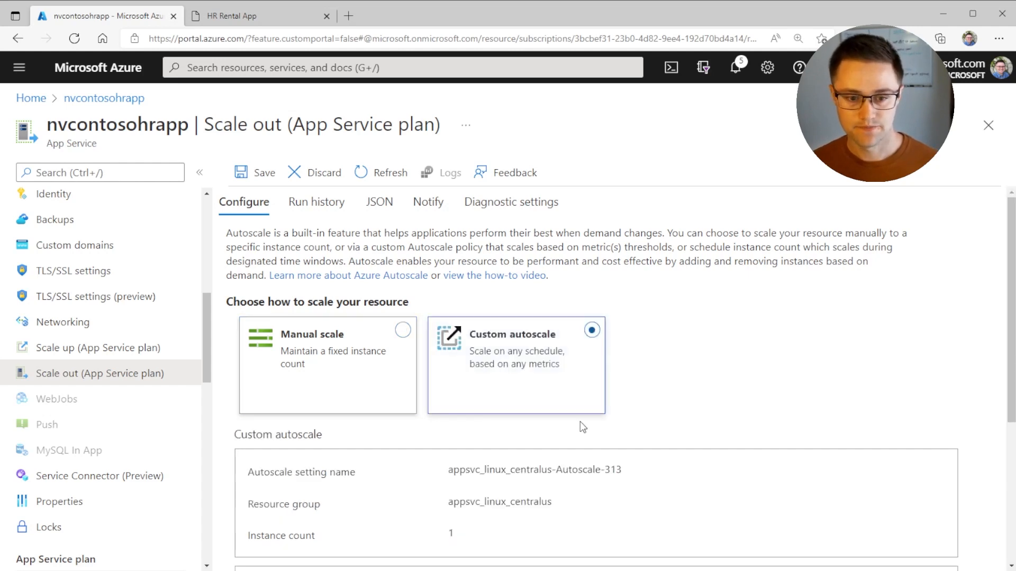
pyautogui.scroll(-3)
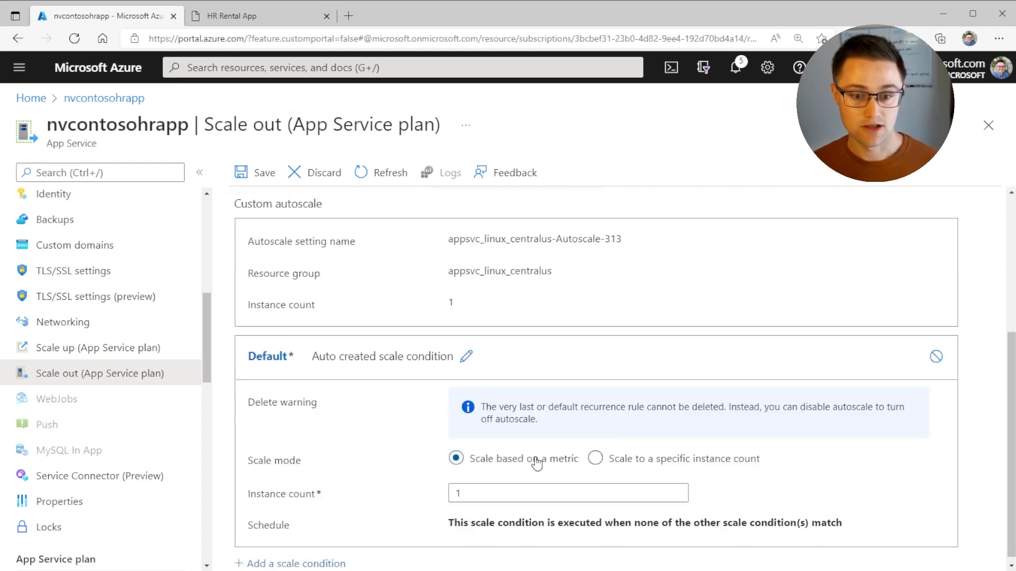
pyautogui.scroll(-3)
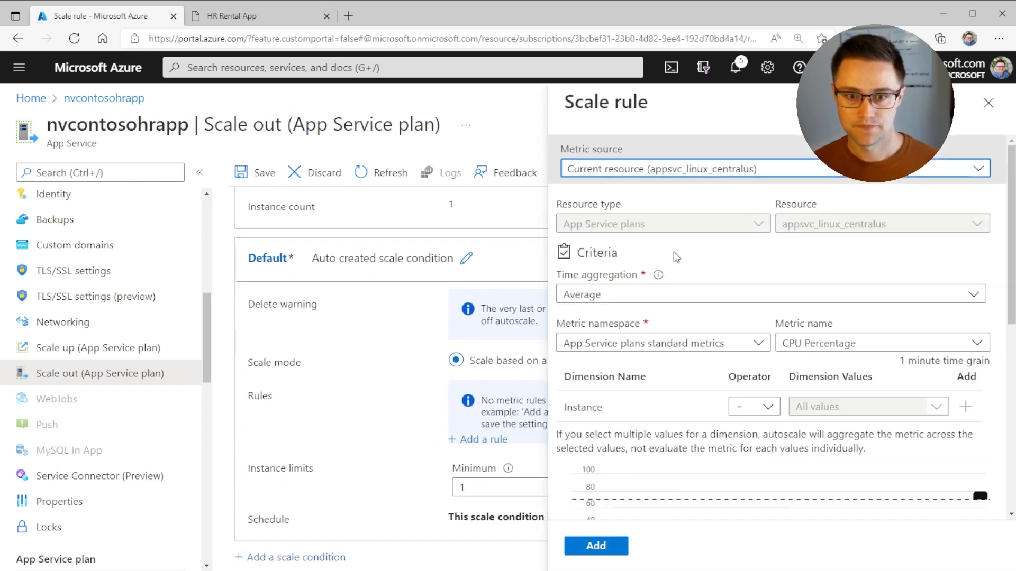
# Step: Set the rule's metric source to Other resource, App Services, nvcontosohrapp
pyautogui.click(687, 169)
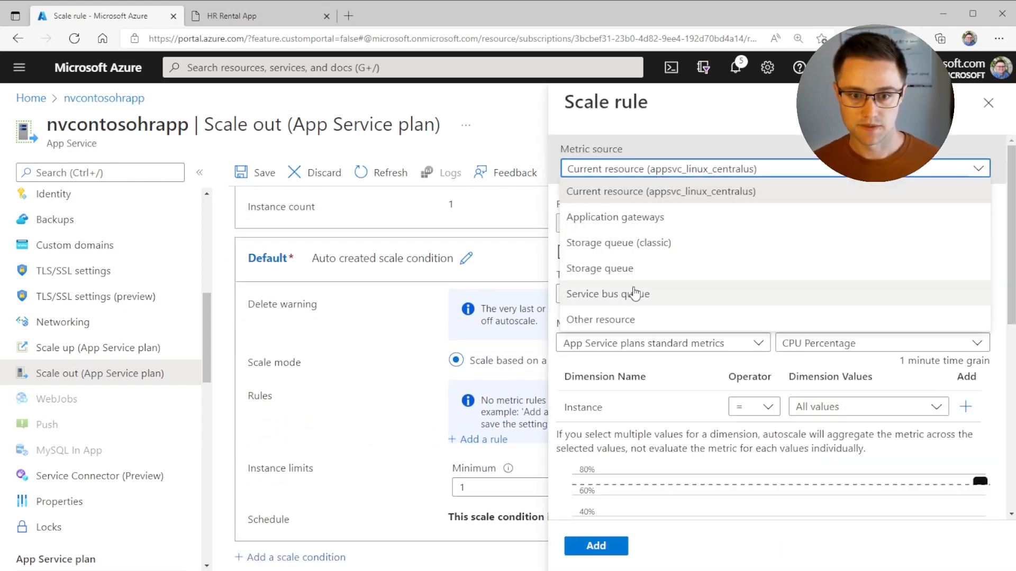
pyautogui.click(600, 319)
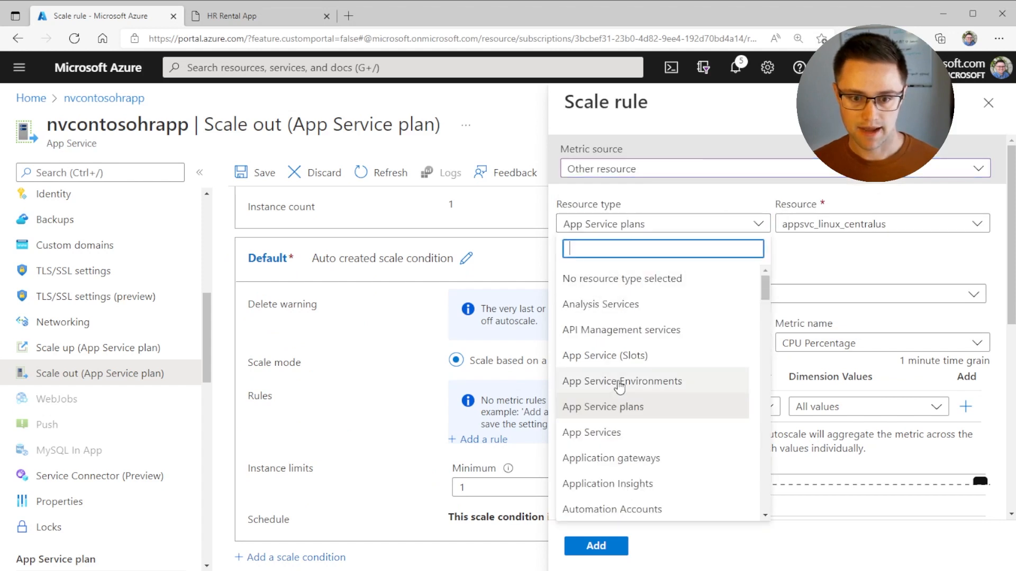
pyautogui.click(591, 433)
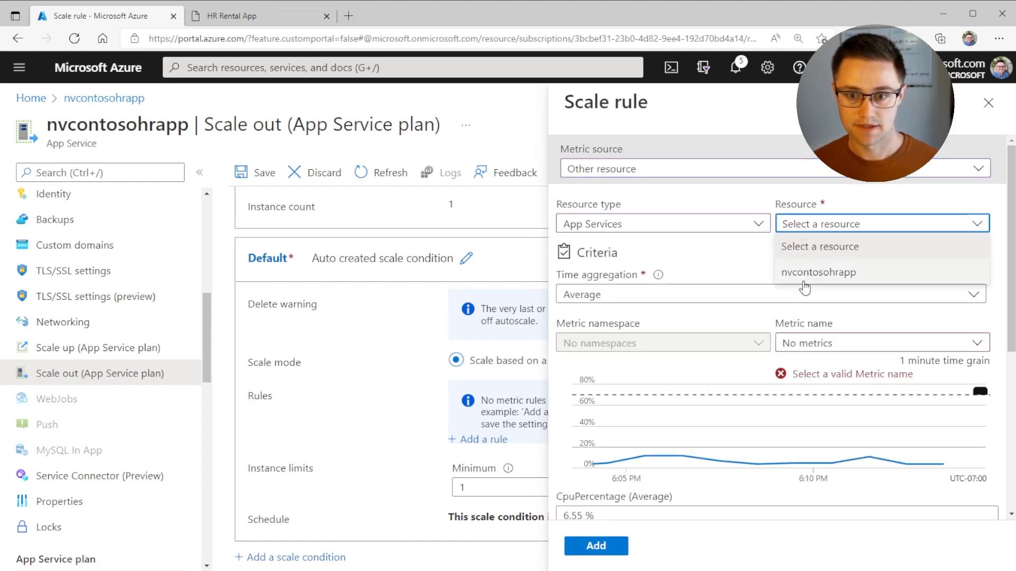
pyautogui.click(818, 273)
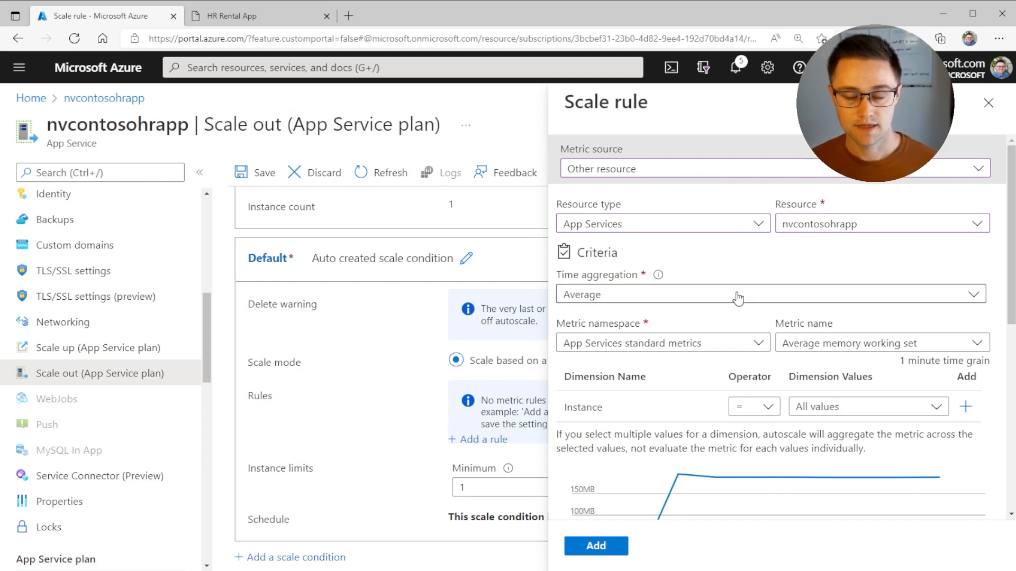
pyautogui.moveTo(744, 350)
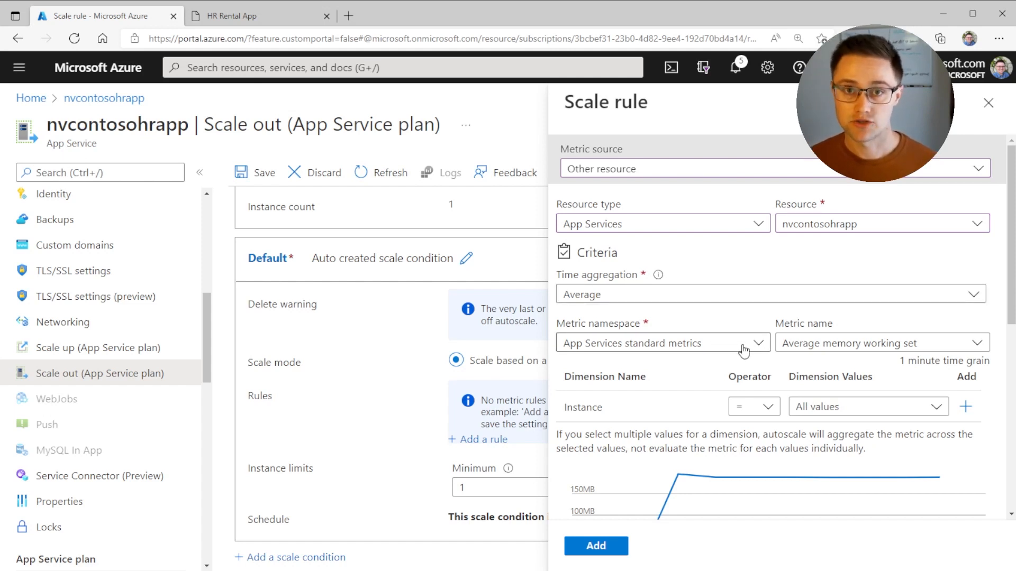
# Step: Add a rule: average Requests greater than 70 for 5 minutes increases count by 1
pyautogui.click(881, 342)
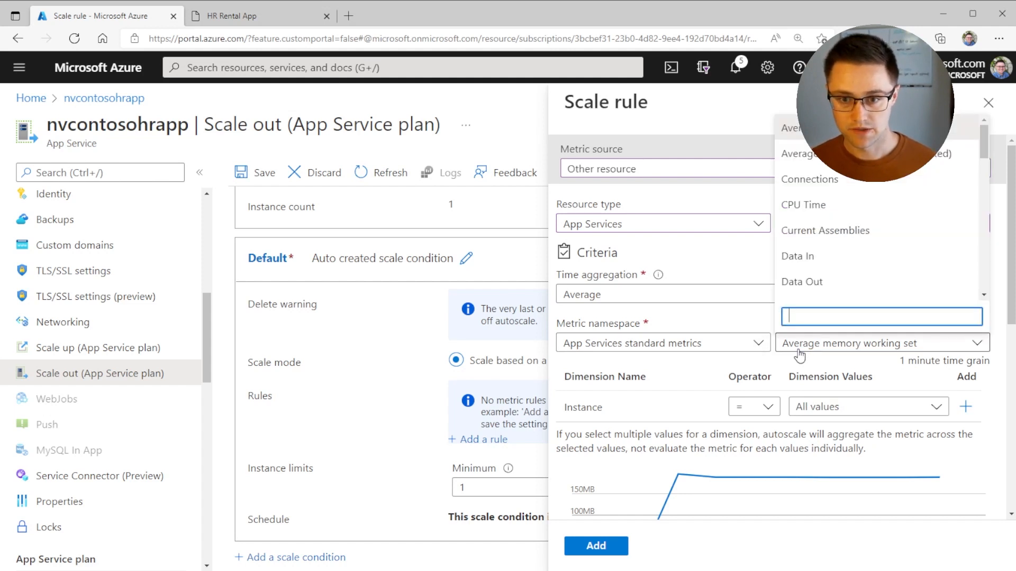
pyautogui.scroll(-3)
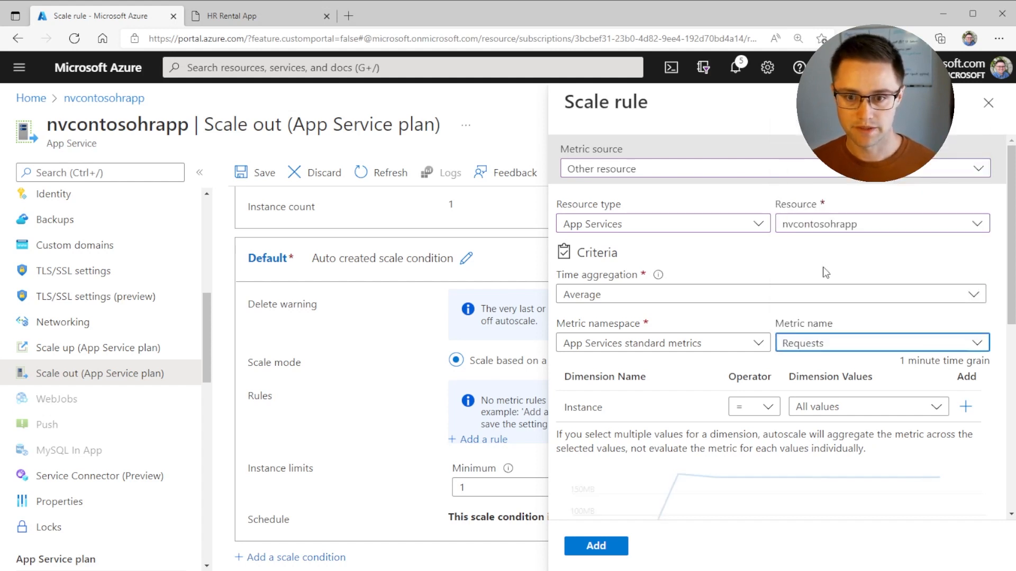
pyautogui.scroll(-3)
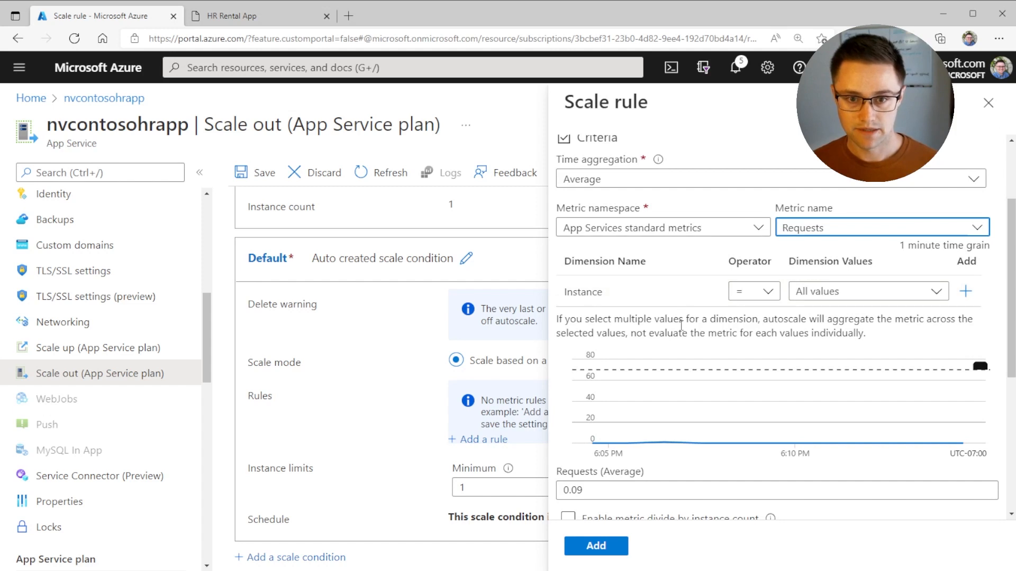
pyautogui.scroll(-3)
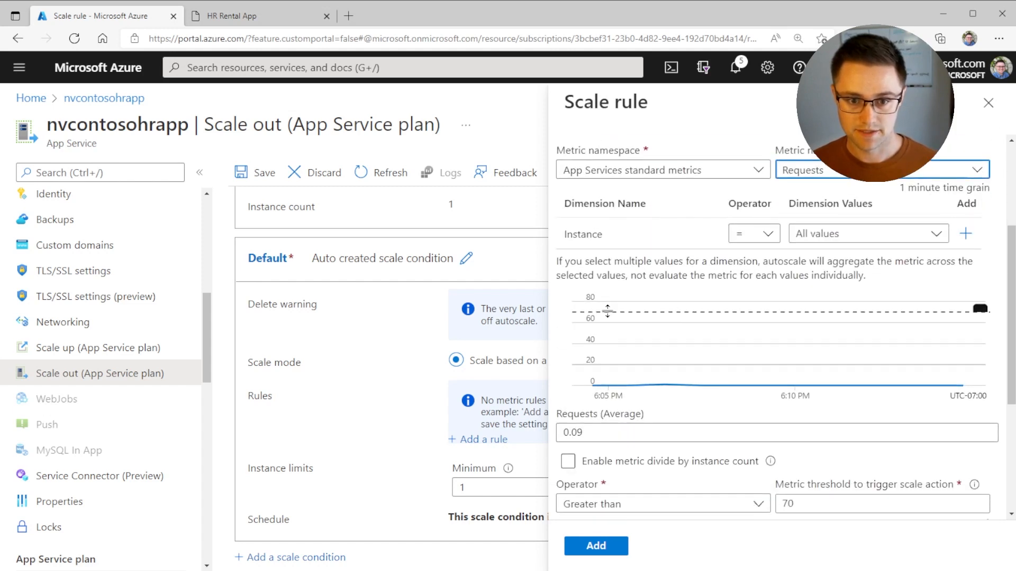
pyautogui.moveTo(604, 388)
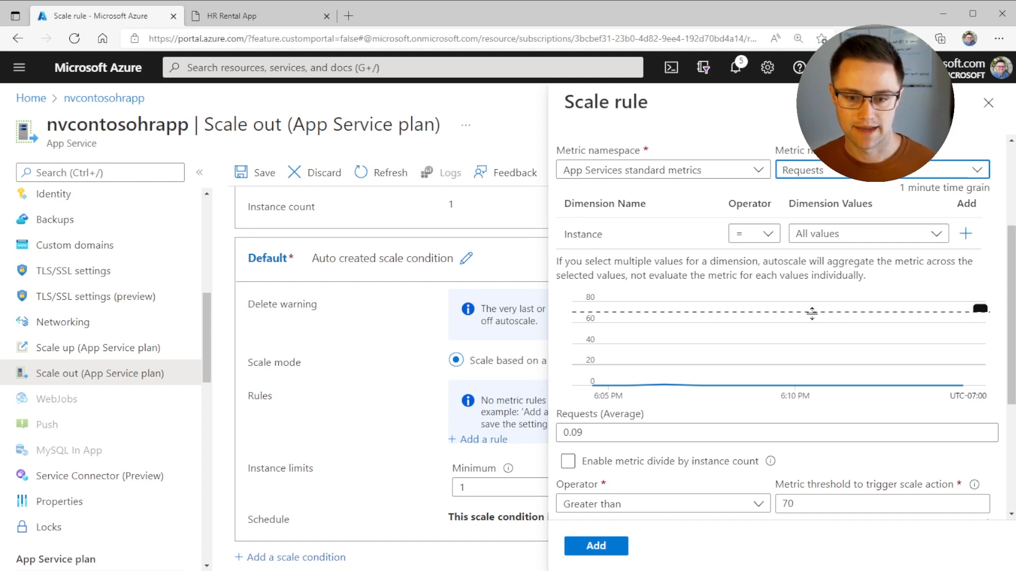
pyautogui.scroll(-3)
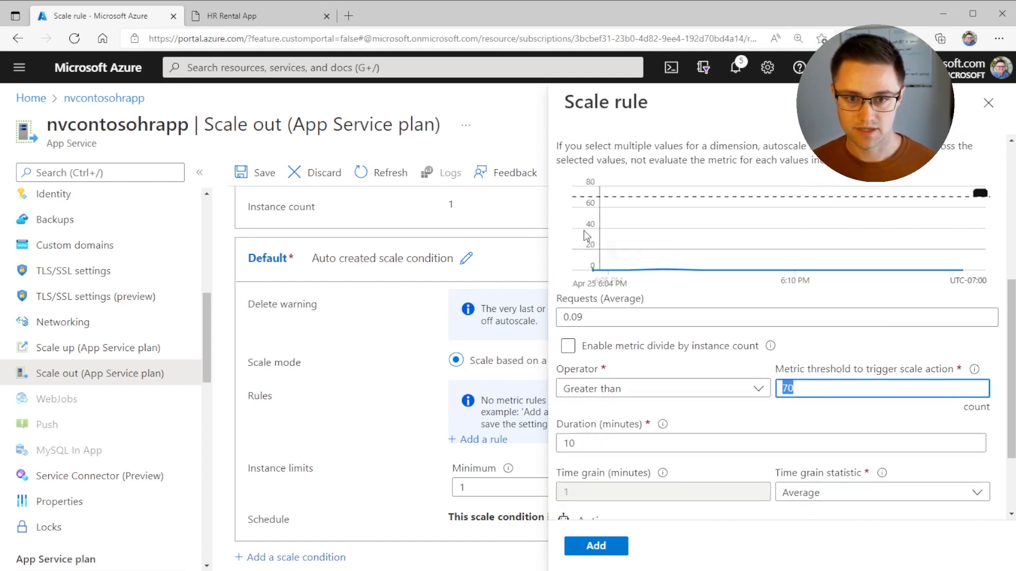
pyautogui.scroll(-3)
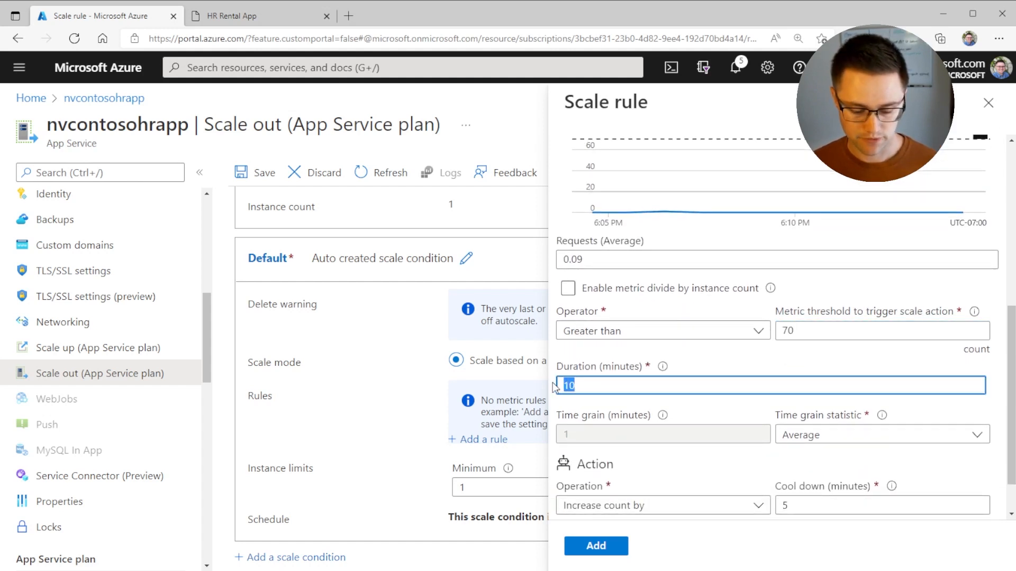
pyautogui.write('5')
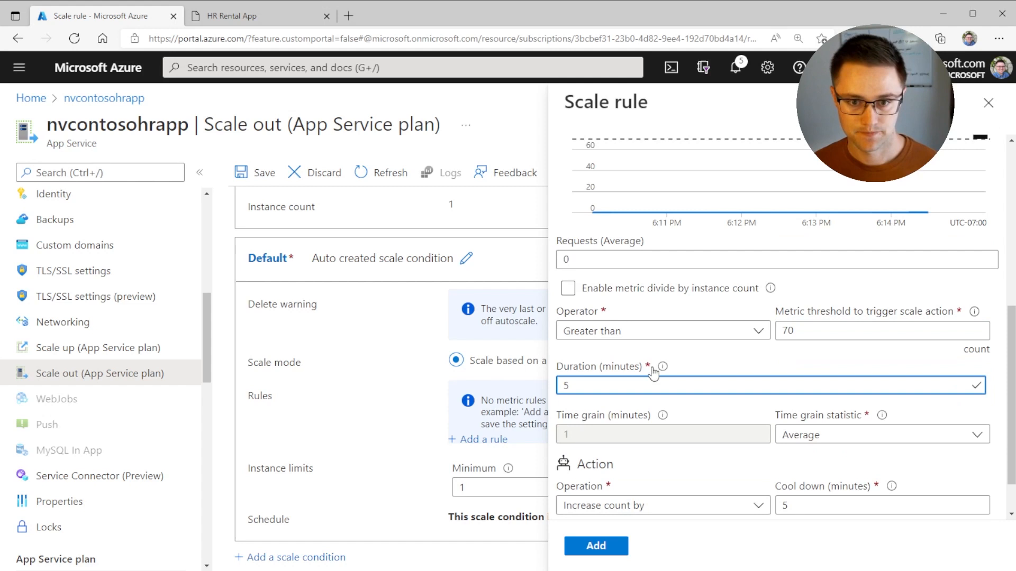
pyautogui.moveTo(721, 376)
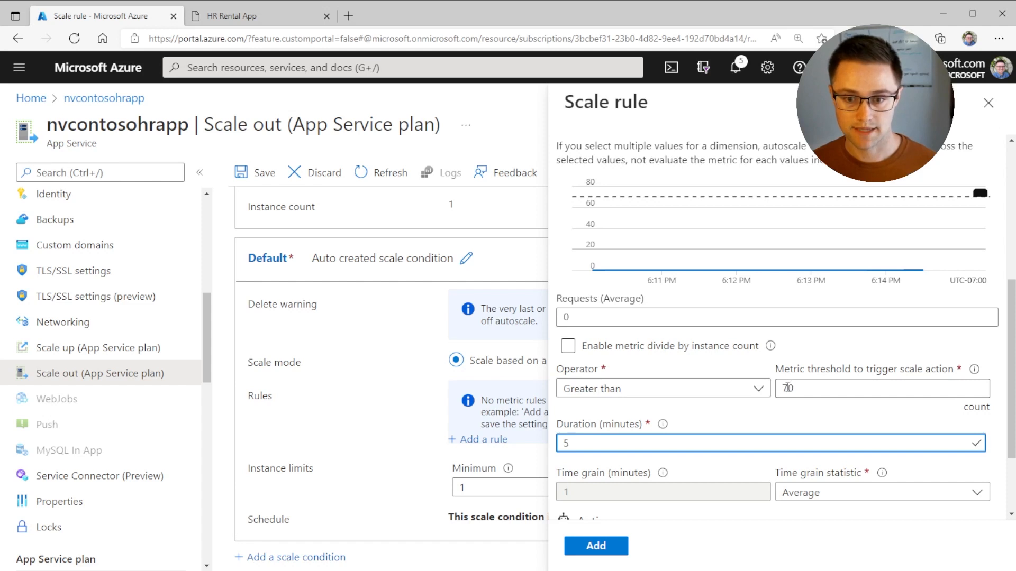
pyautogui.scroll(-3)
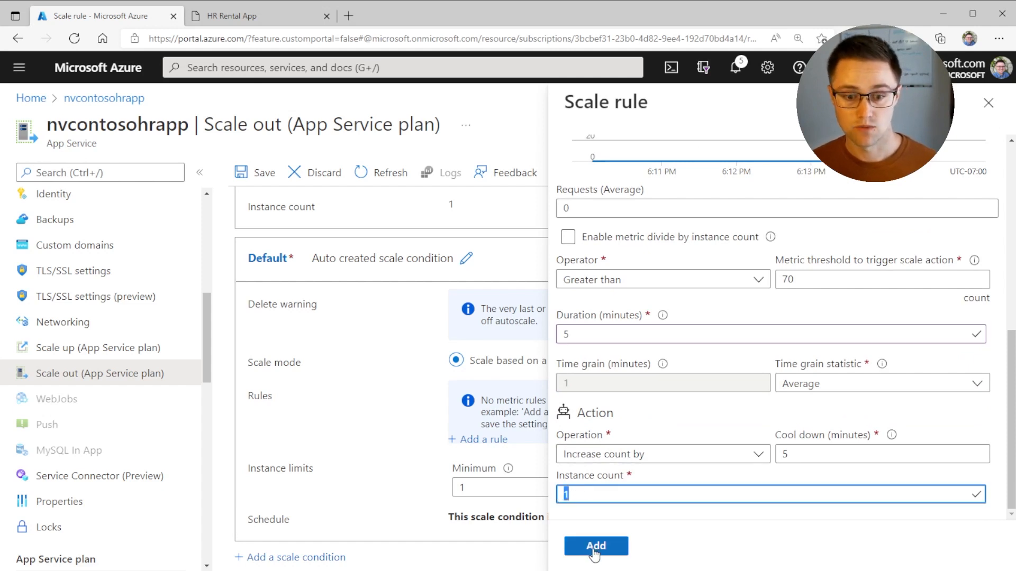
pyautogui.click(596, 546)
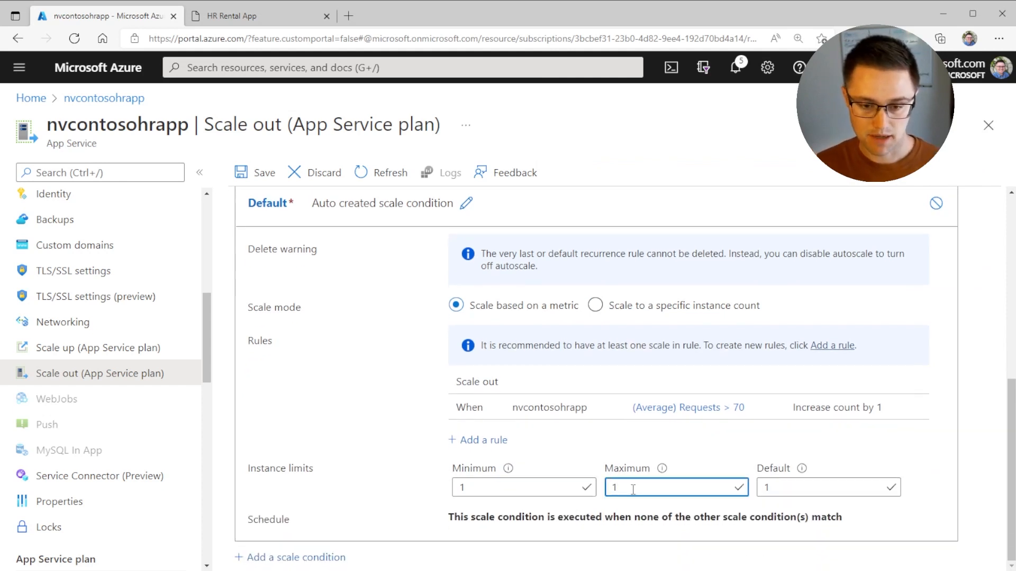
# Step: Set the instance limit maximum to 4 and save the autoscale setting
pyautogui.write('4')
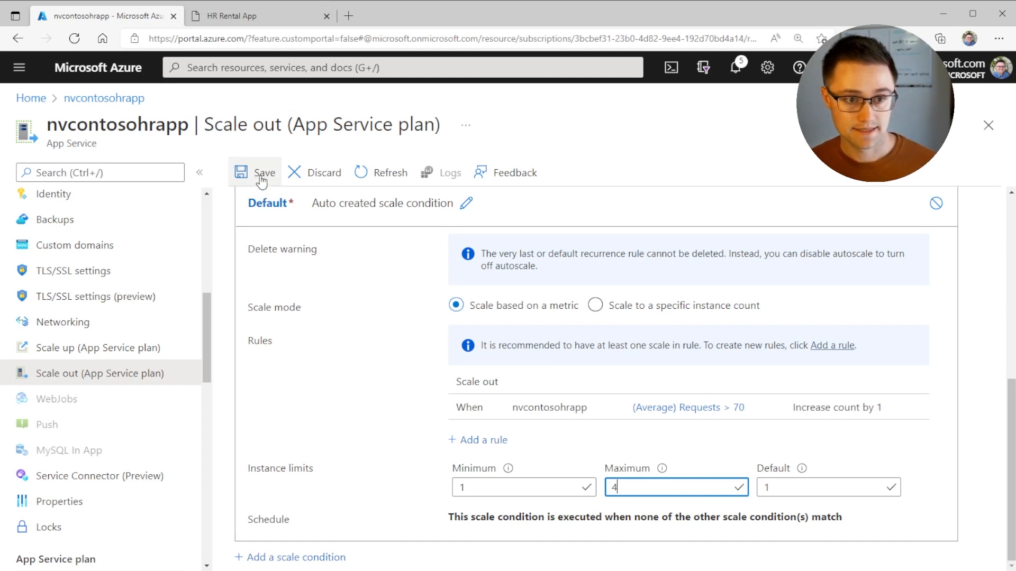
pyautogui.click(261, 174)
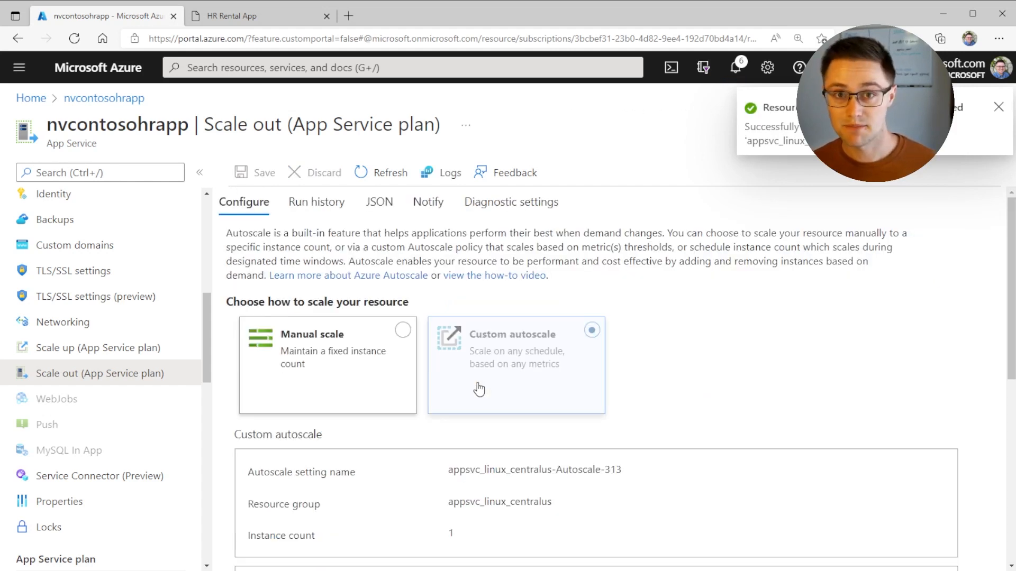
pyautogui.scroll(-3)
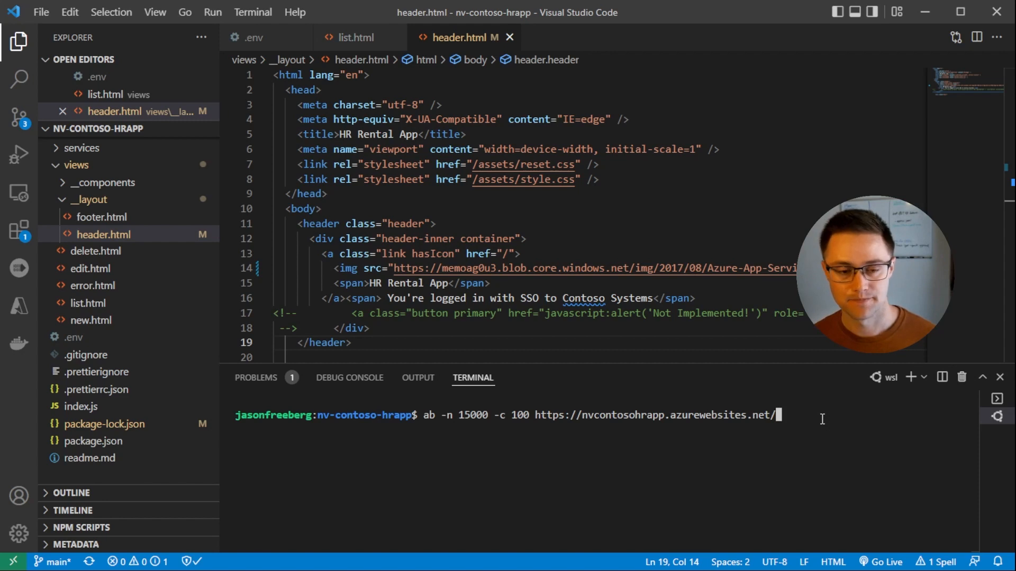
pyautogui.press('Enter')
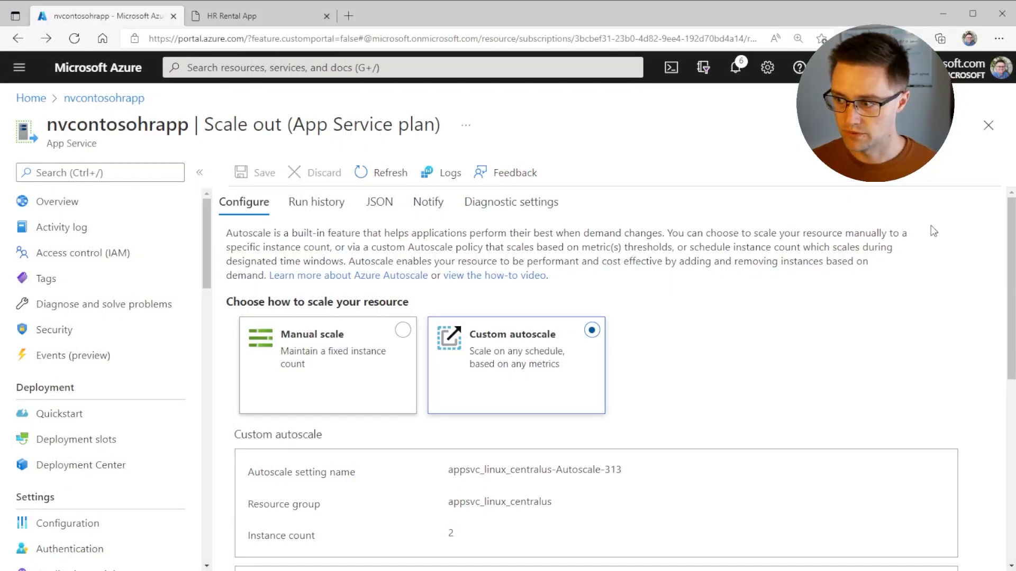
pyautogui.scroll(-3)
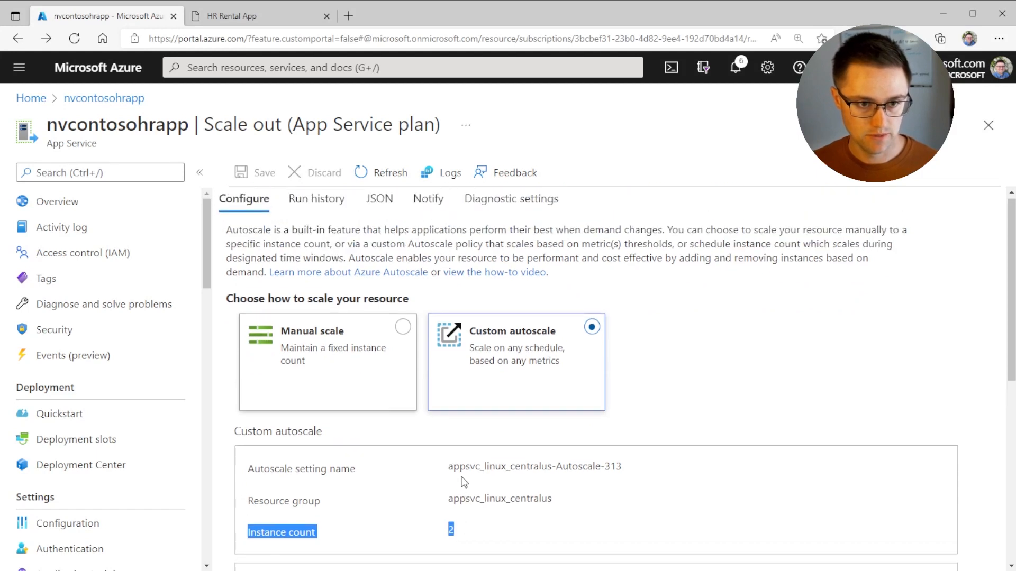
pyautogui.click(316, 199)
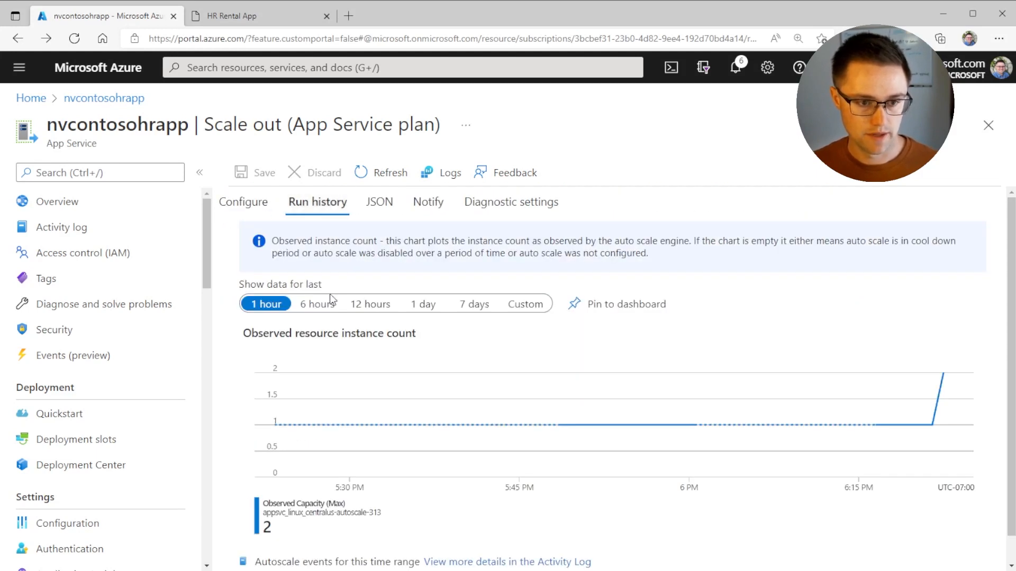
pyautogui.moveTo(252, 312)
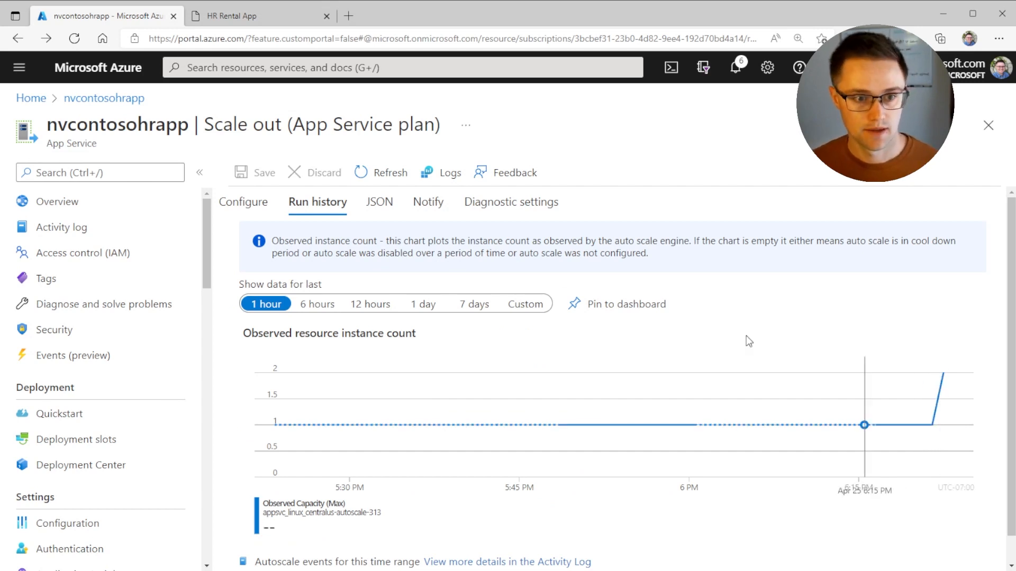
pyautogui.click(243, 202)
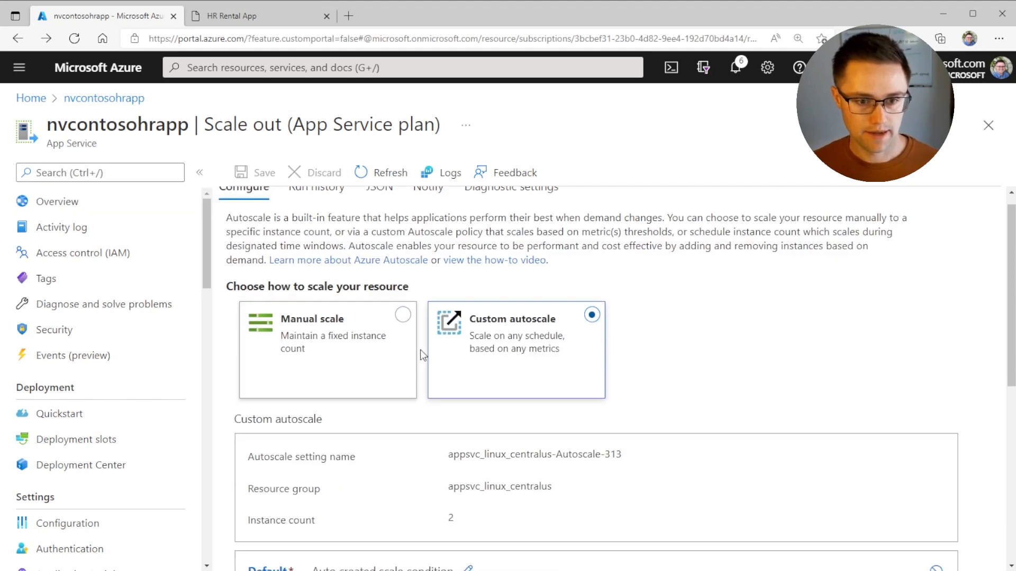
pyautogui.scroll(-3)
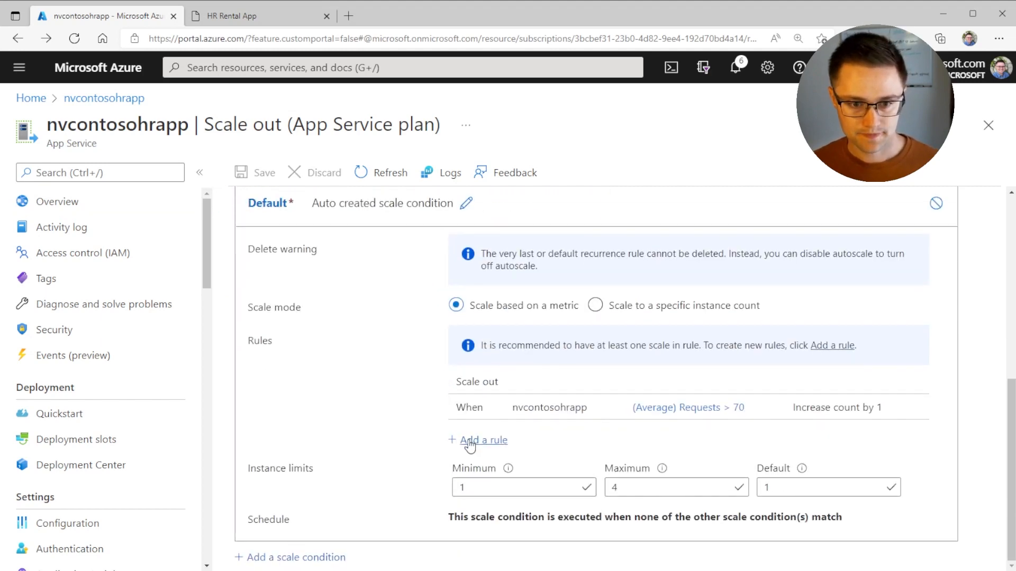
pyautogui.click(484, 441)
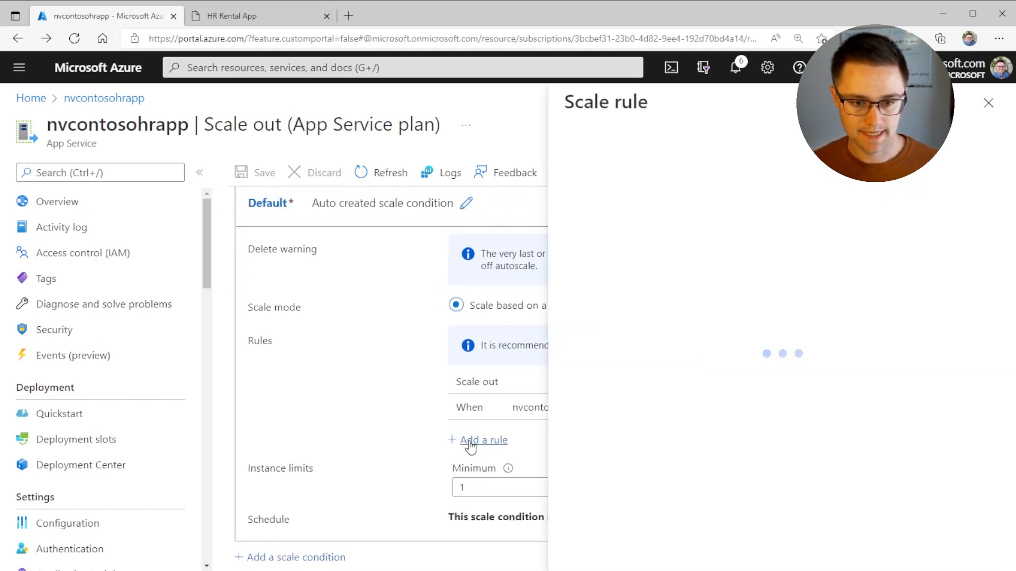
pyautogui.click(484, 440)
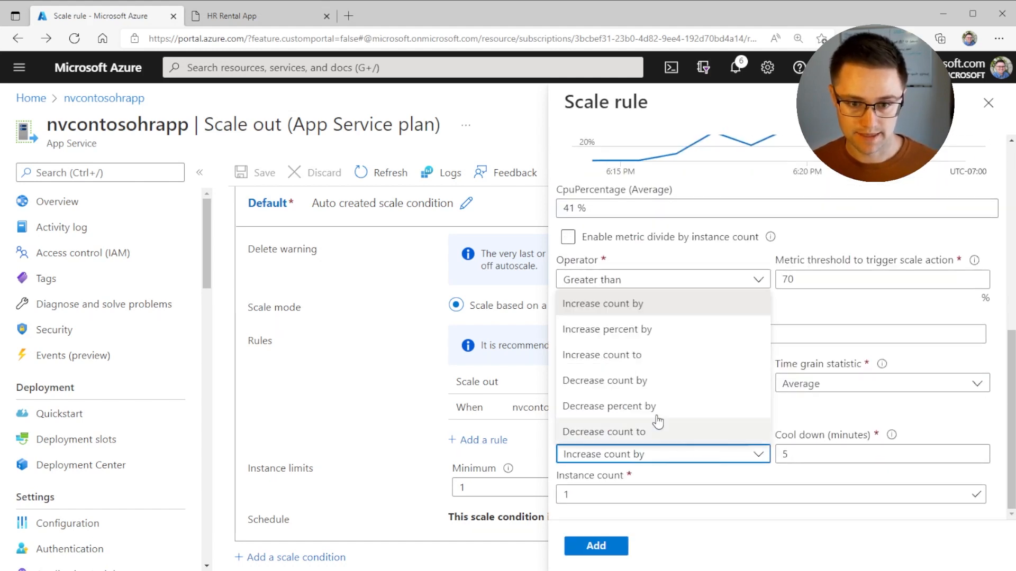
pyautogui.moveTo(627, 388)
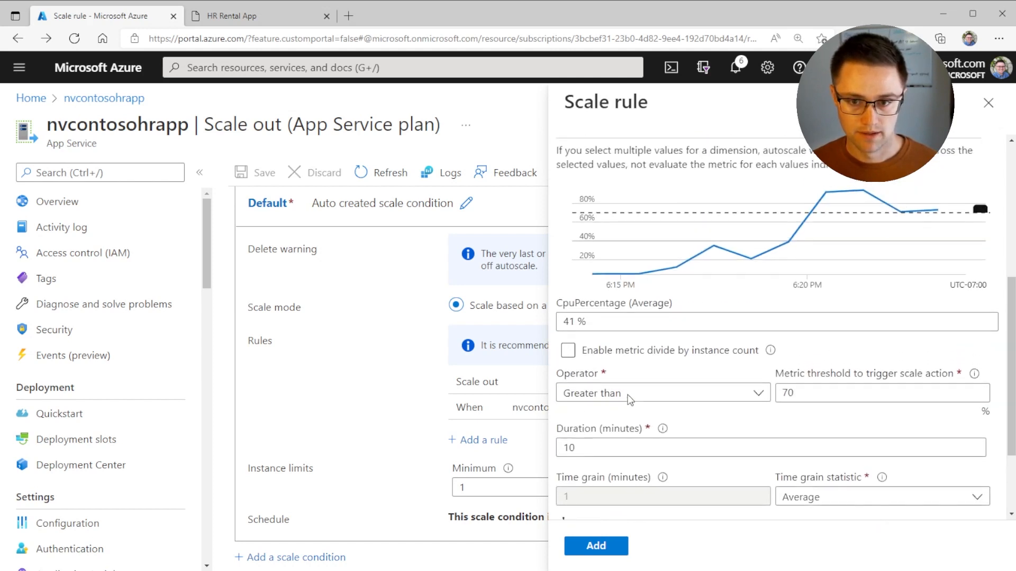
pyautogui.click(663, 393)
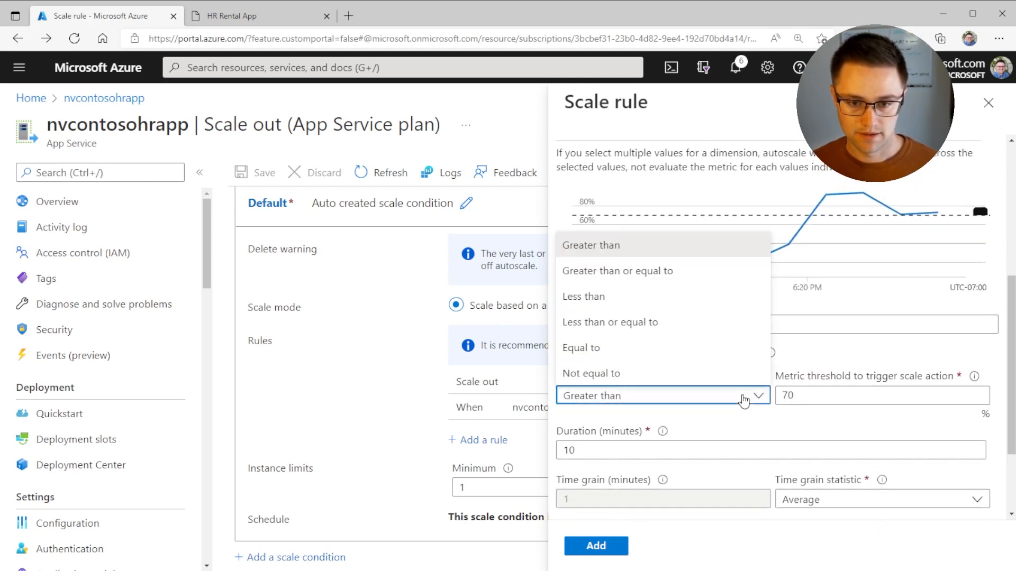
pyautogui.moveTo(633, 374)
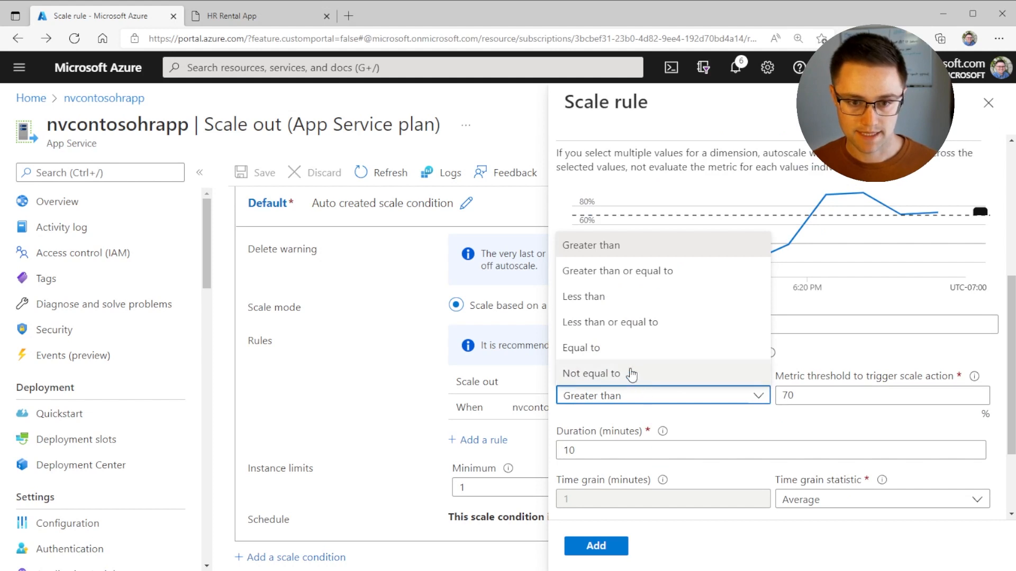
pyautogui.click(583, 297)
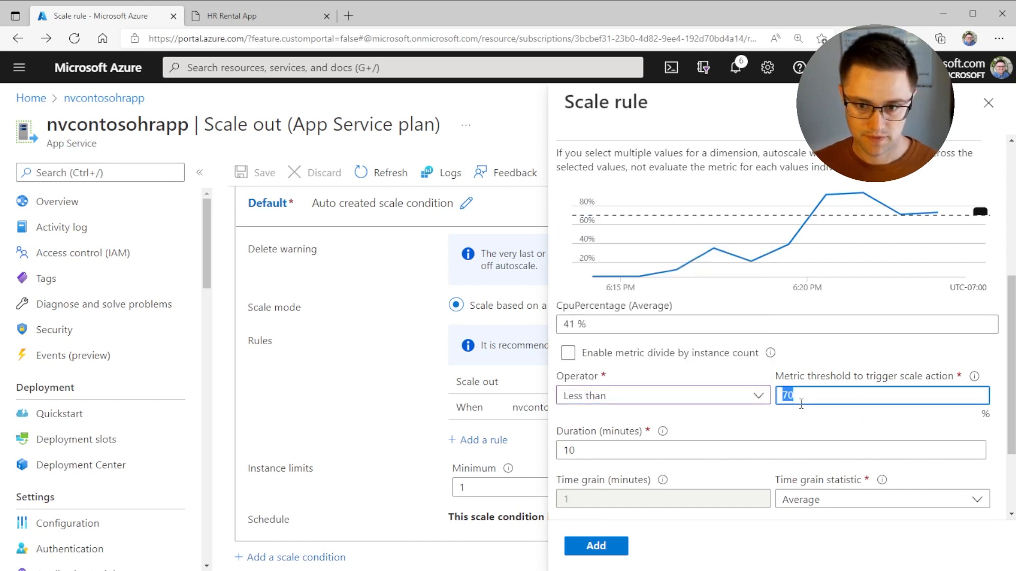
pyautogui.write('20')
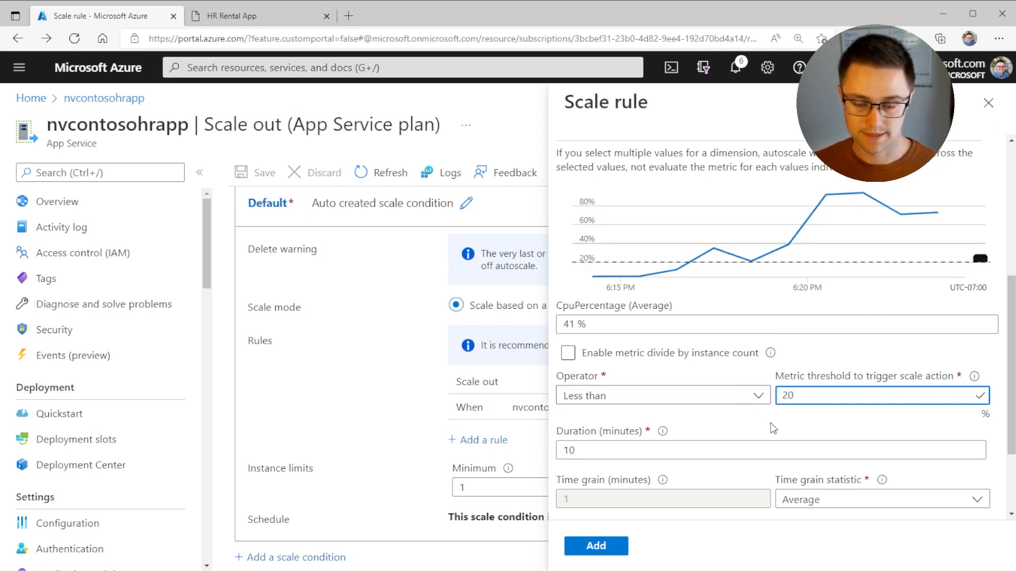
pyautogui.scroll(-3)
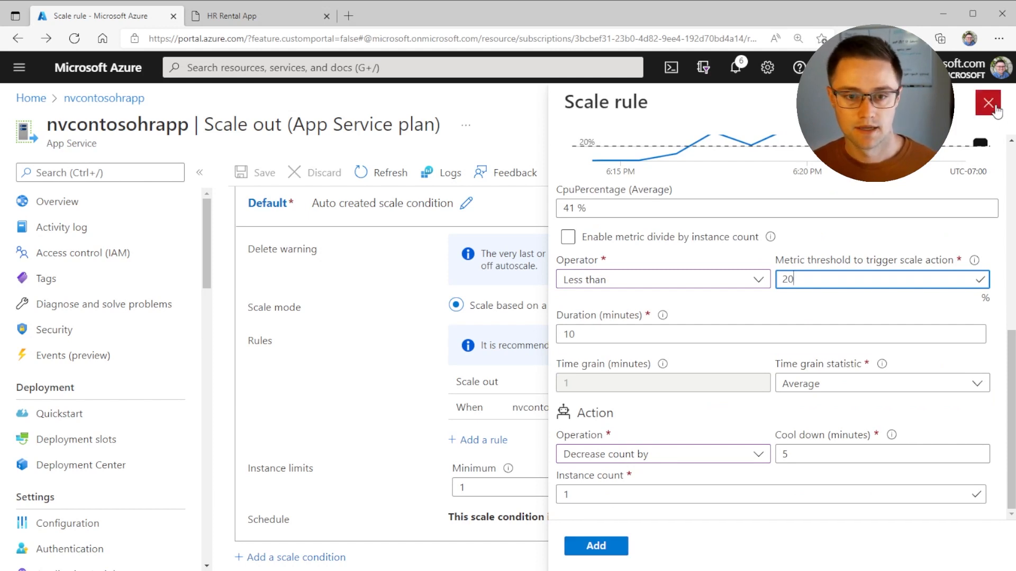
pyautogui.click(987, 103)
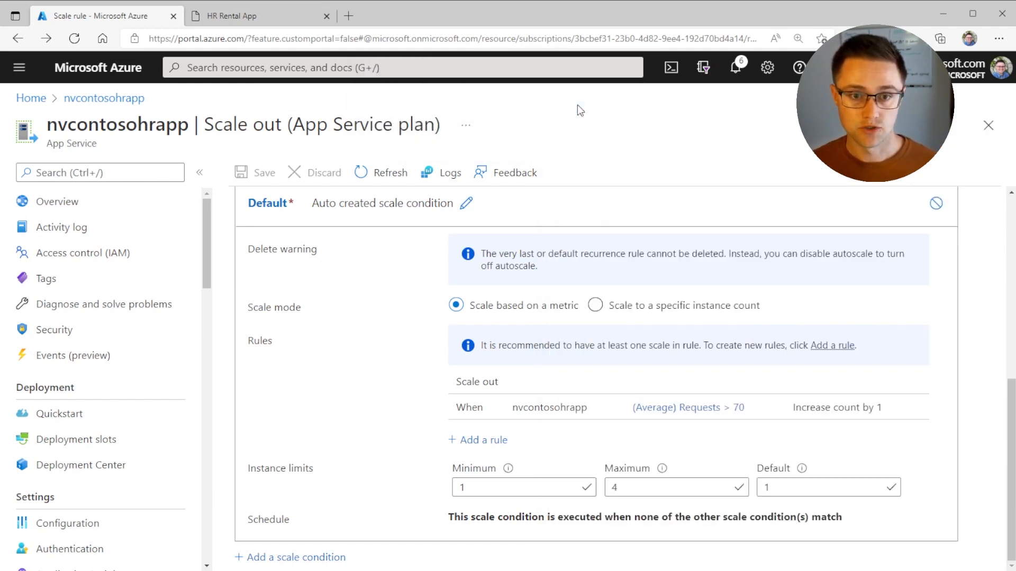